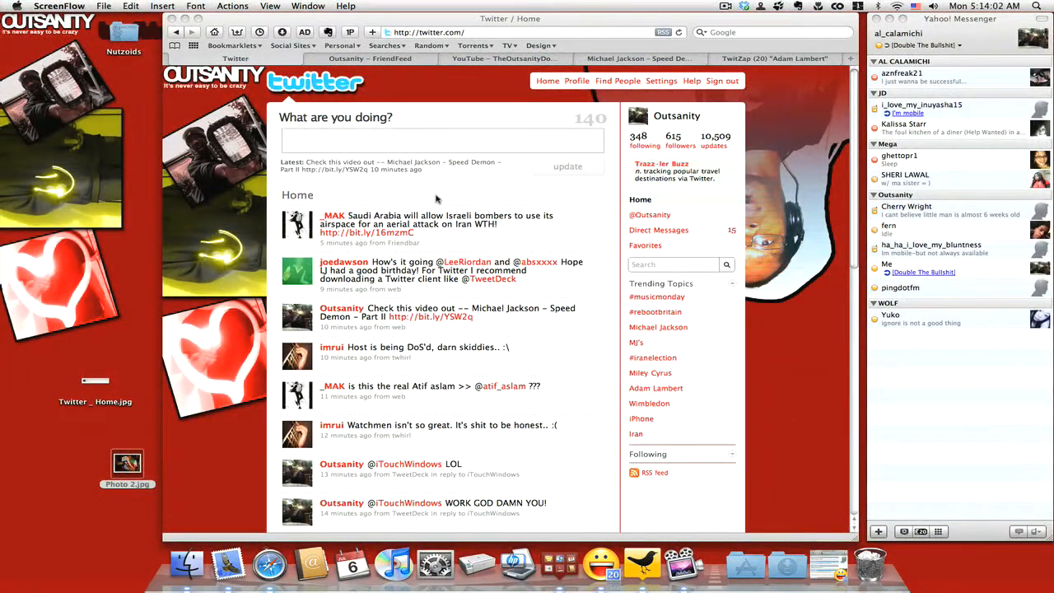
# View Twitter's real-time #musicmonday tweets, then return to the FriendFeed profile page
pyautogui.click(442, 140)
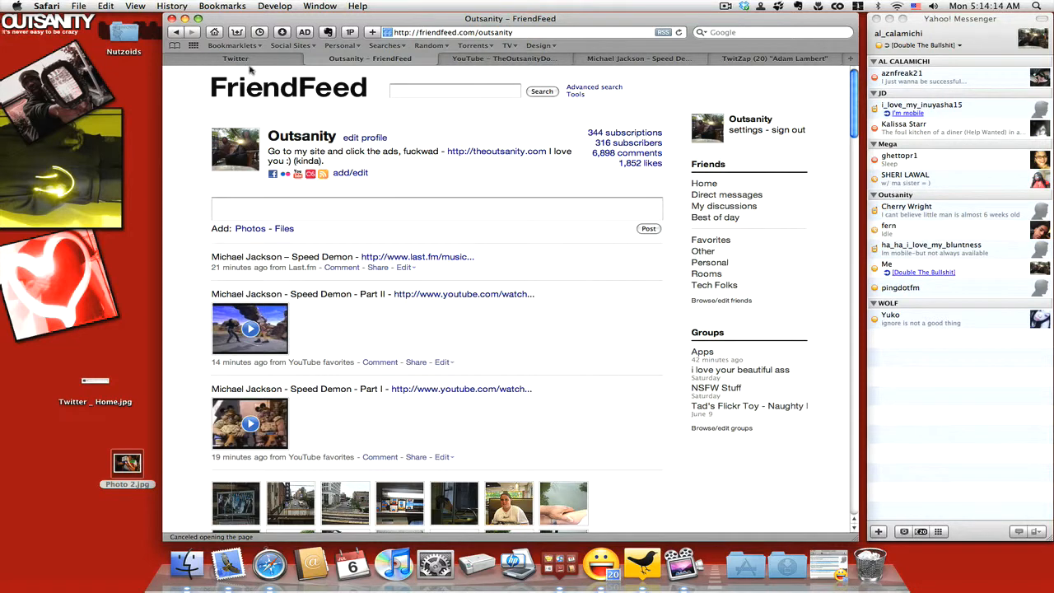
pyautogui.moveTo(148, 82)
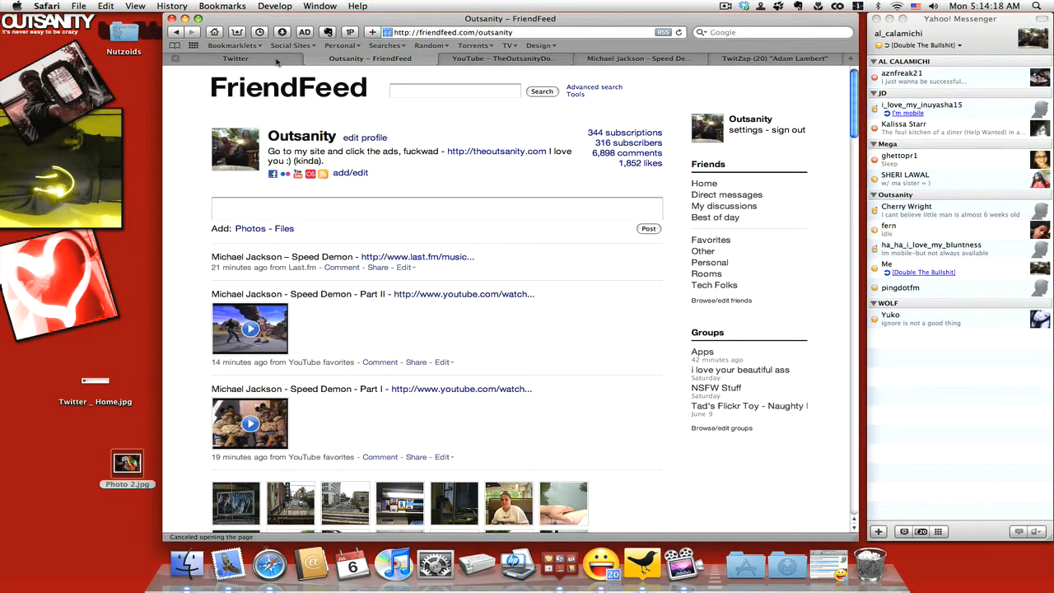
pyautogui.click(235, 58)
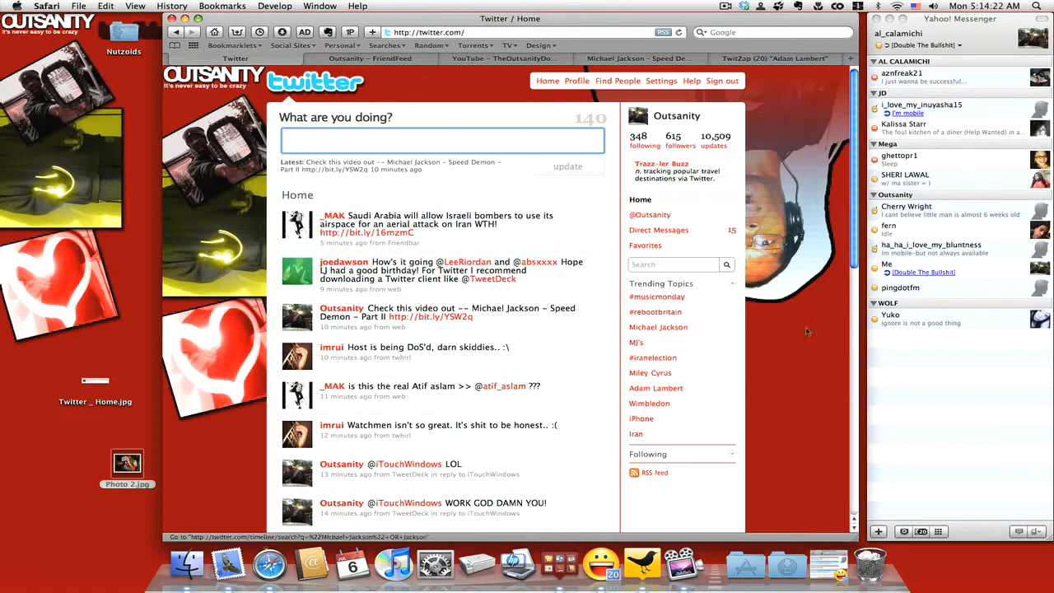
pyautogui.click(658, 296)
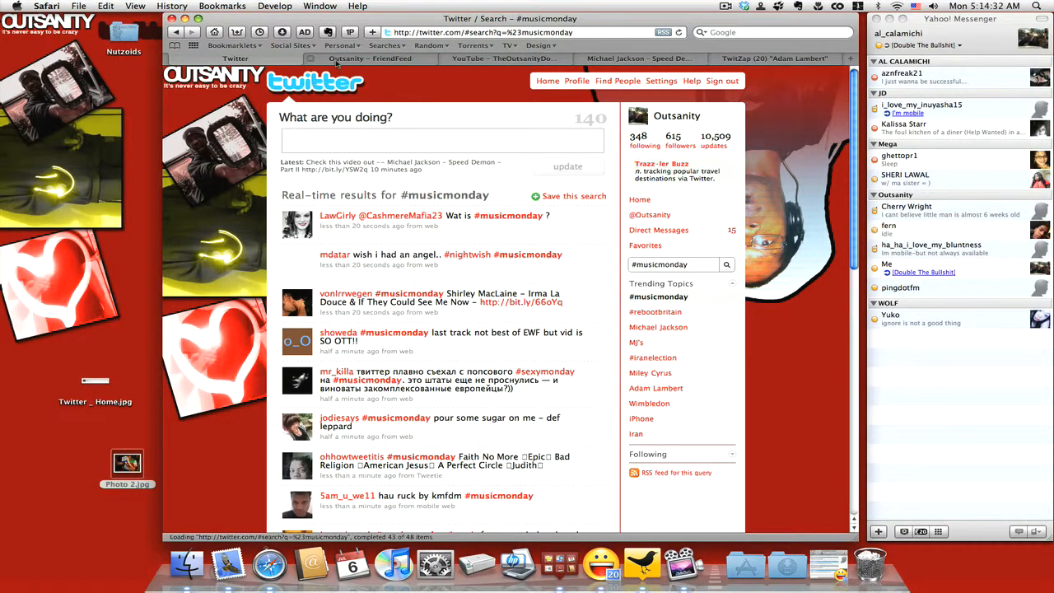
pyautogui.click(369, 58)
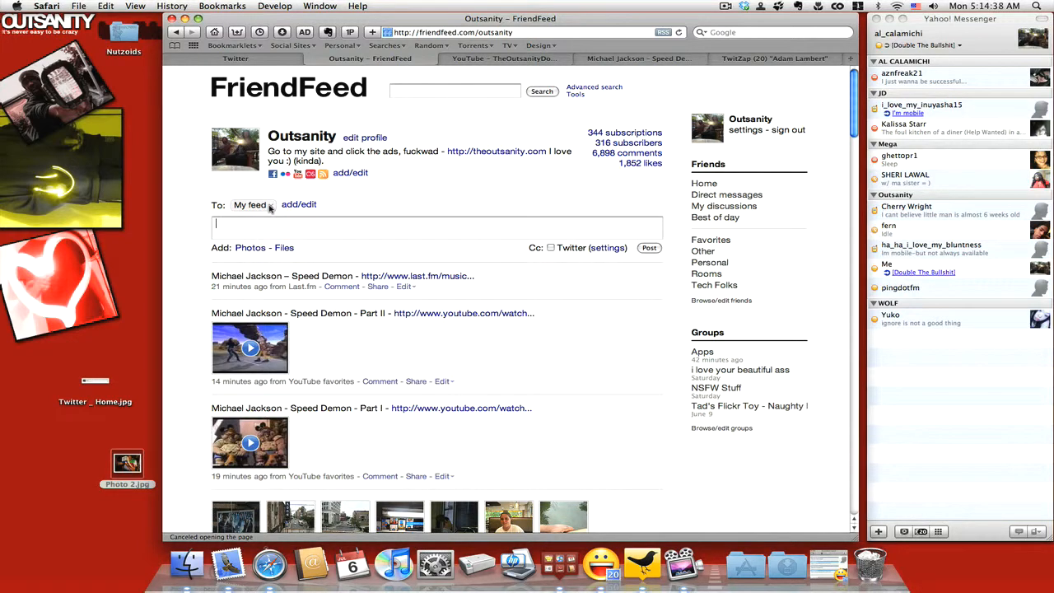
# Post 'Hello #musicmonday' to FriendFeed with Cc: Twitter ticked
pyautogui.write('H')
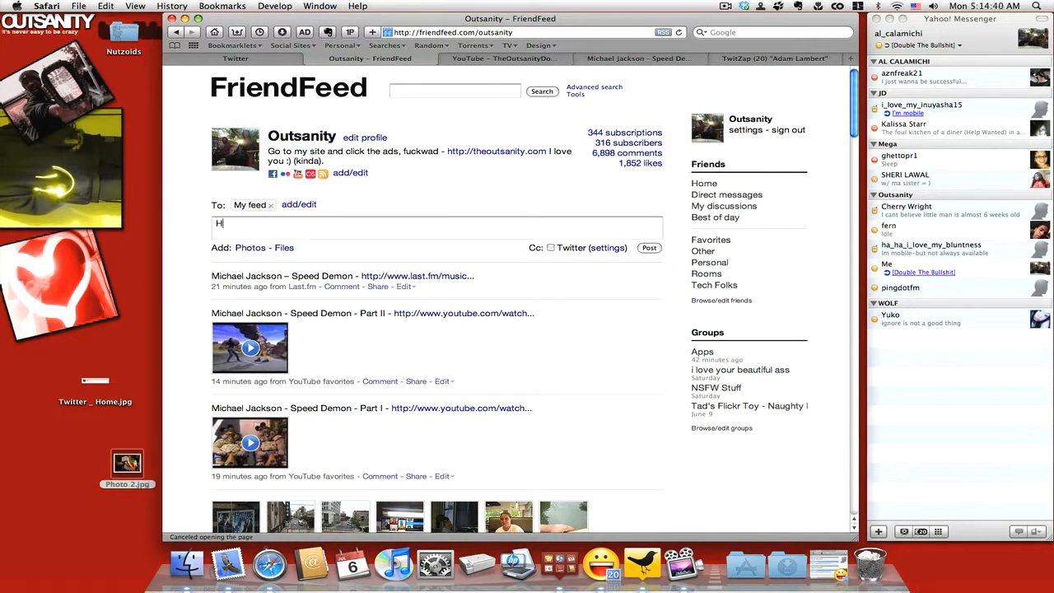
pyautogui.write('ello #')
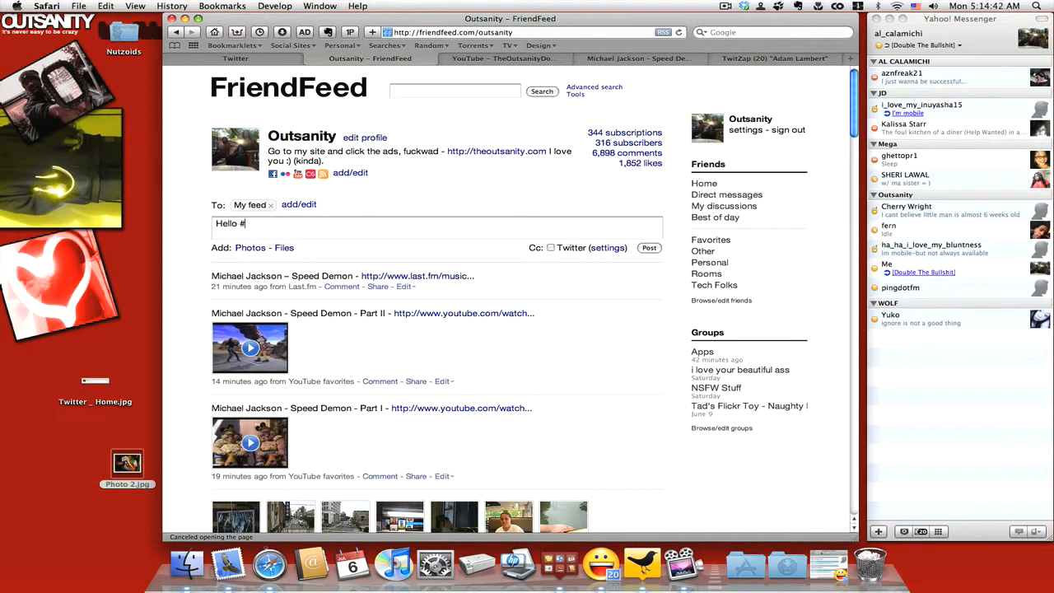
pyautogui.write('musicm')
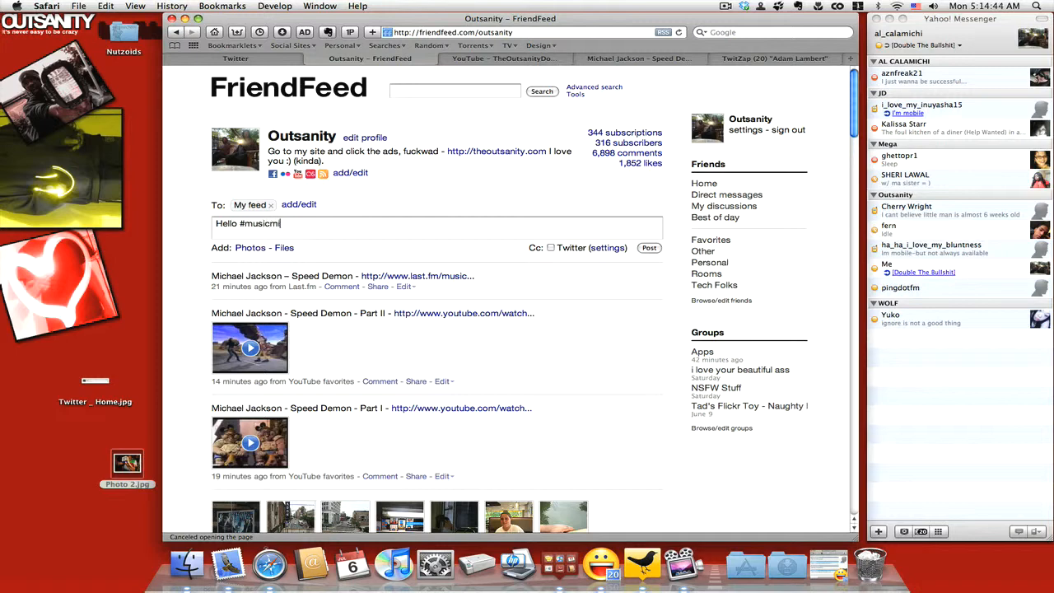
pyautogui.write('onday')
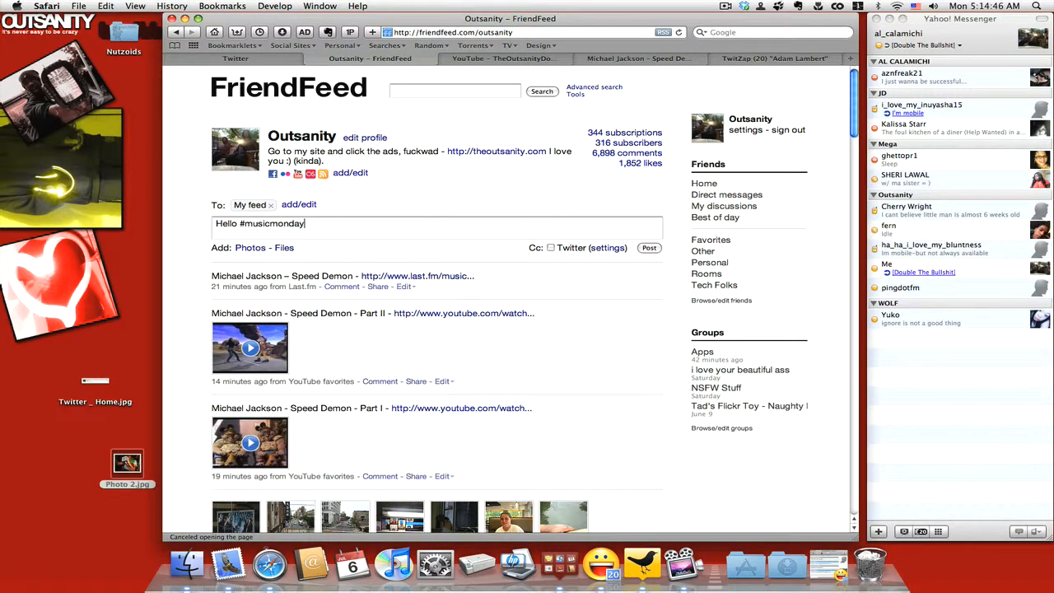
pyautogui.moveTo(550, 241)
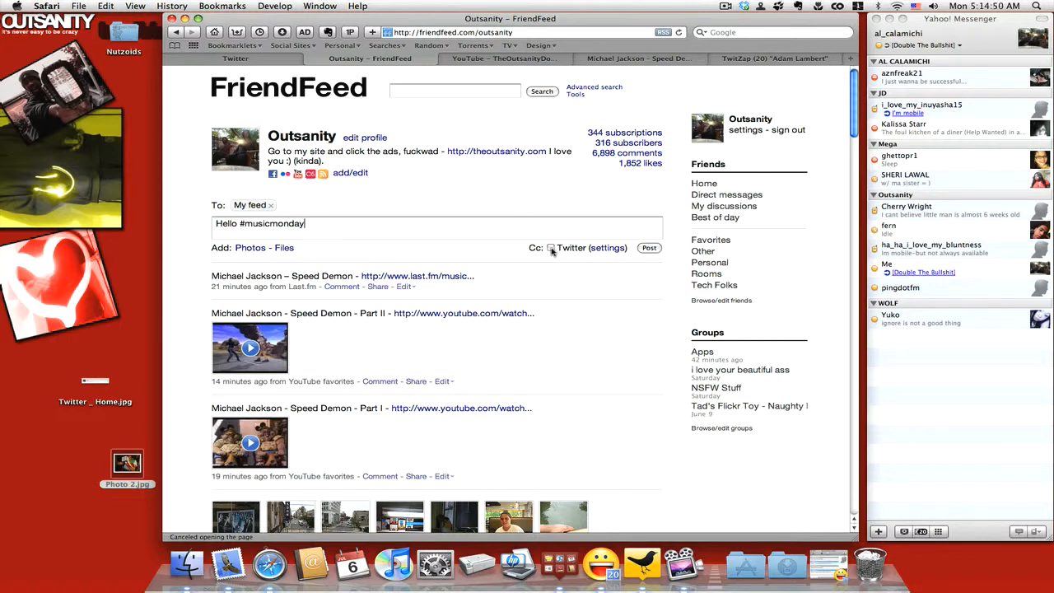
pyautogui.click(551, 248)
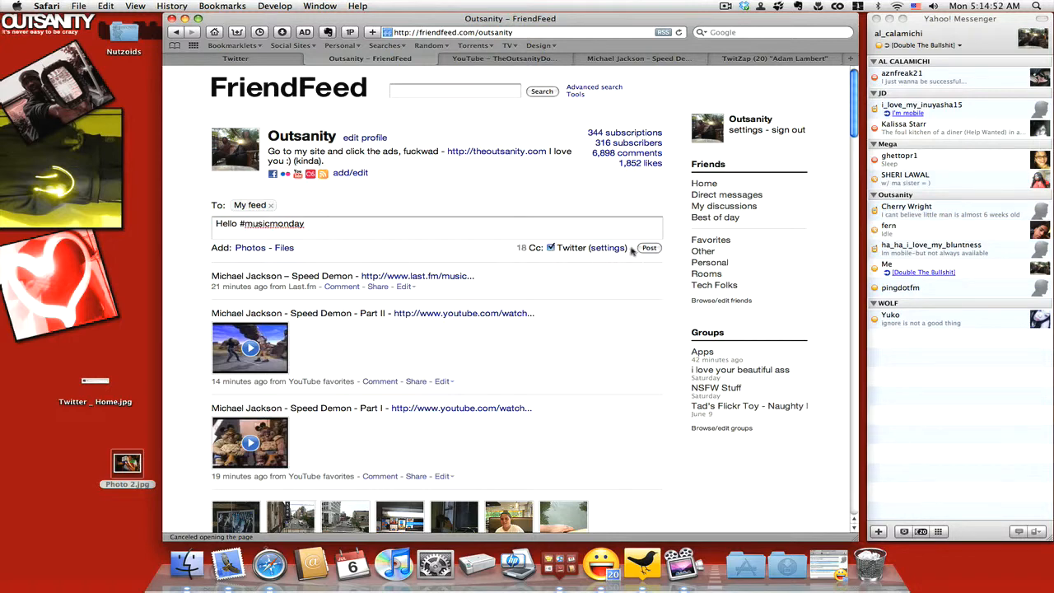
pyautogui.click(650, 244)
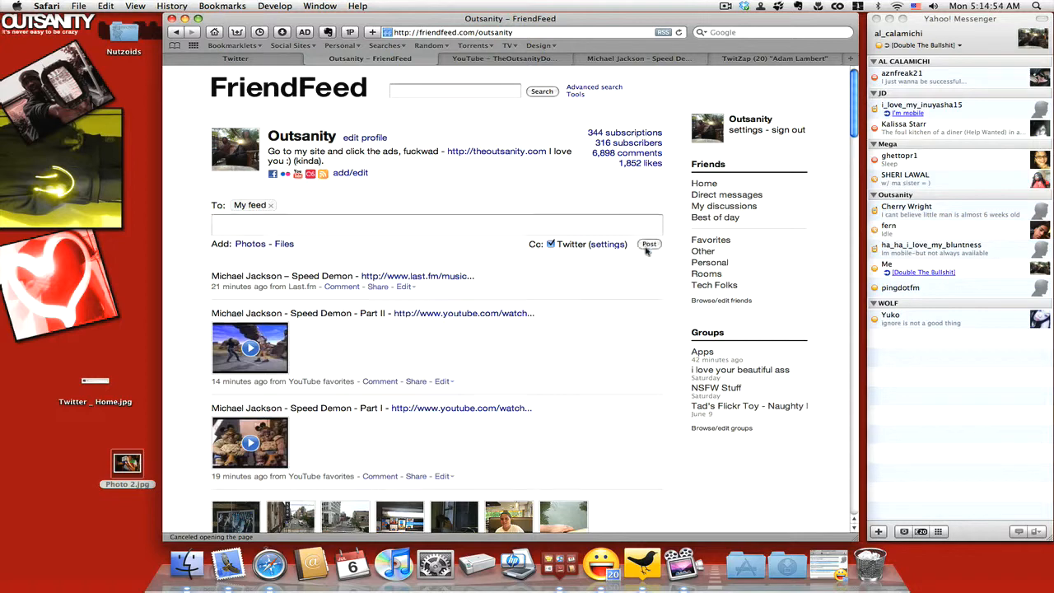
pyautogui.click(649, 228)
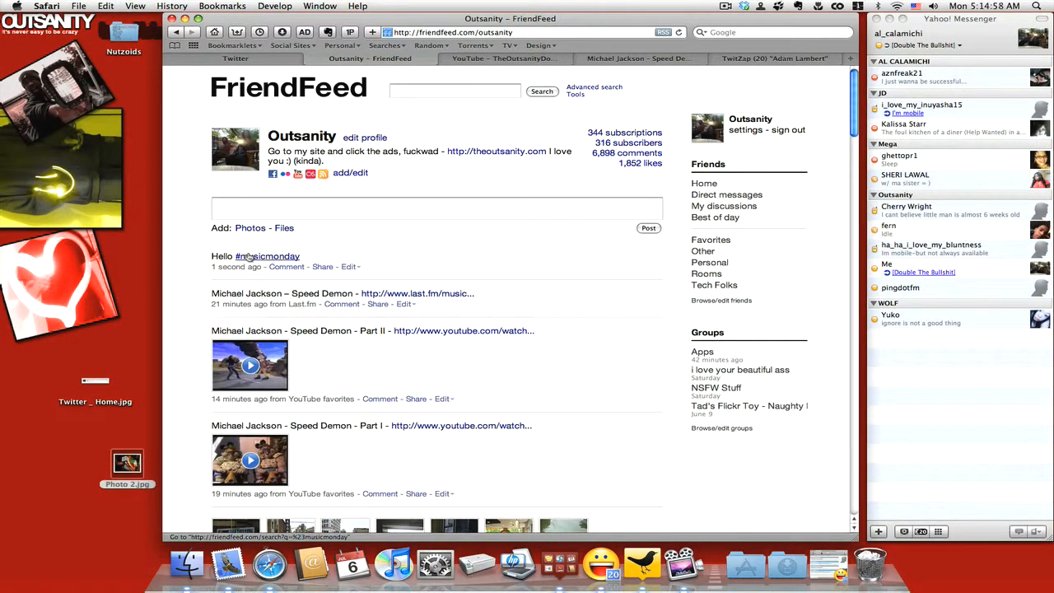
# Follow the entry's #musicmonday hashtag link to FriendFeed's search results
pyautogui.click(267, 256)
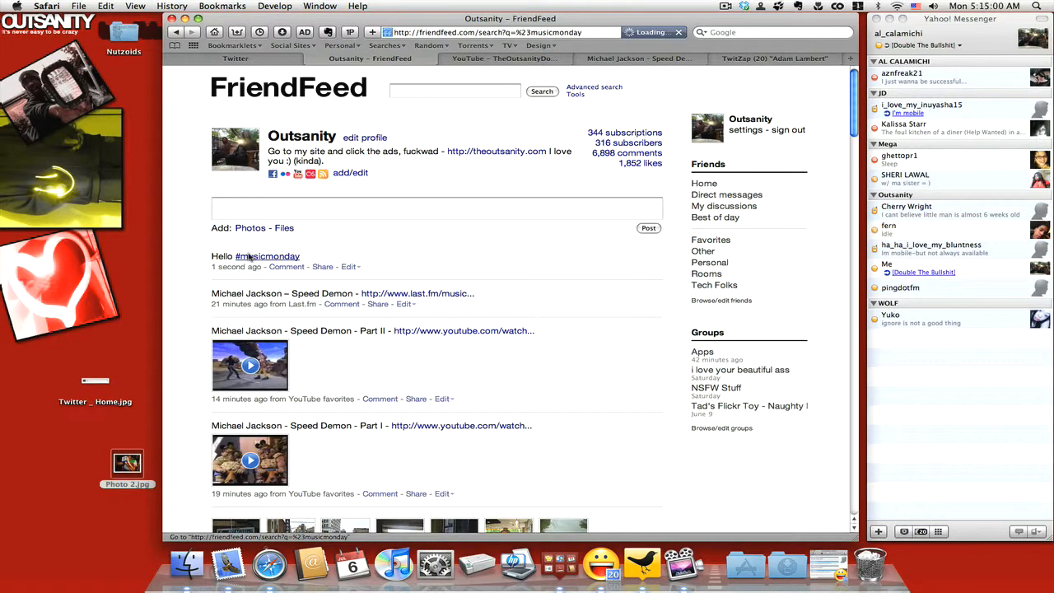
pyautogui.click(267, 256)
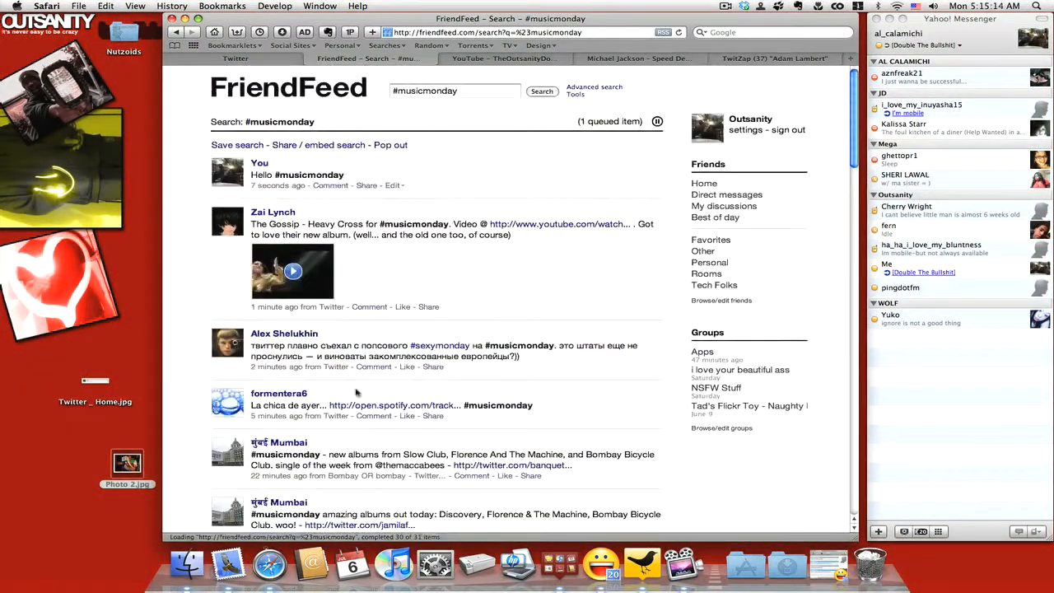
pyautogui.moveTo(439, 346)
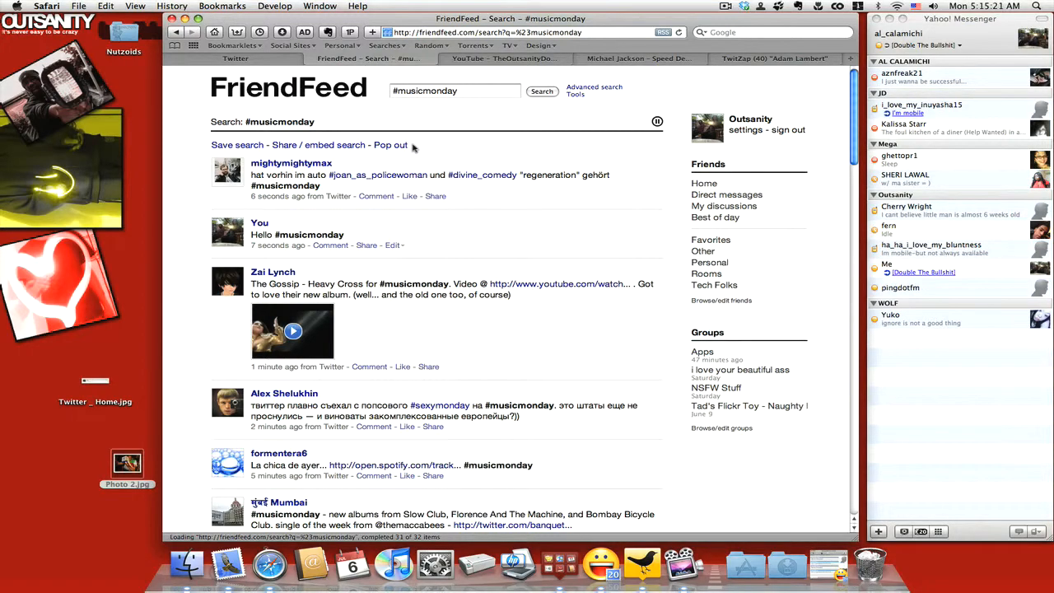
# Scroll down through the #musicmonday search results
pyautogui.scroll(-3)
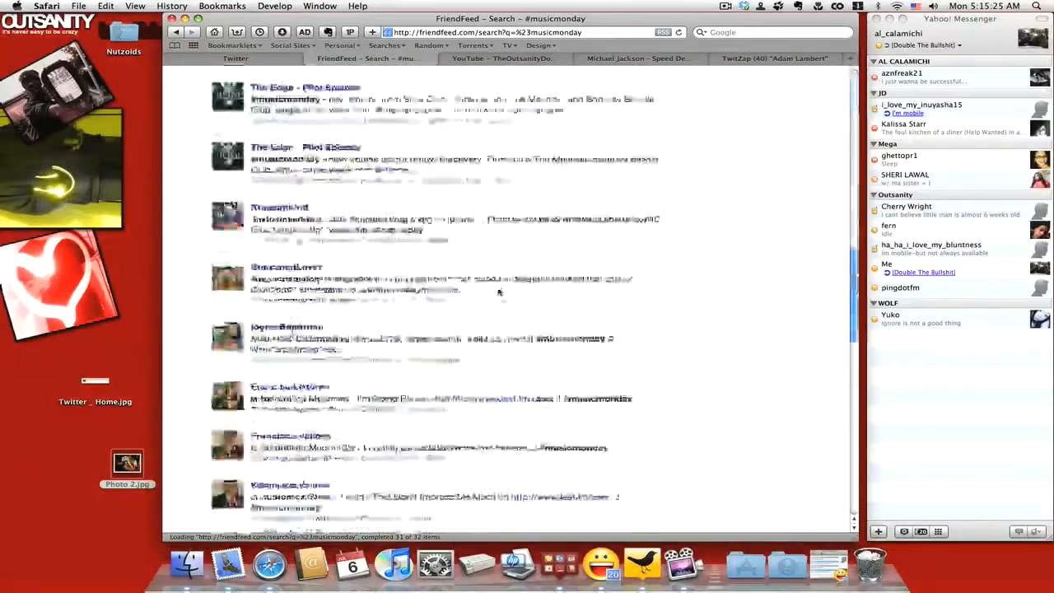
pyautogui.scroll(-3)
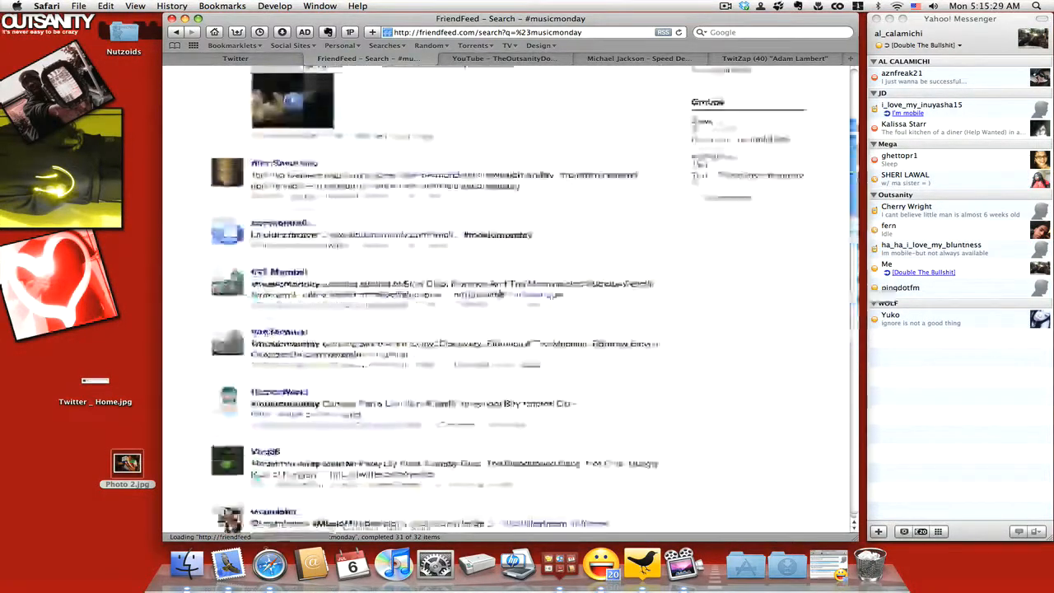
pyautogui.scroll(-3)
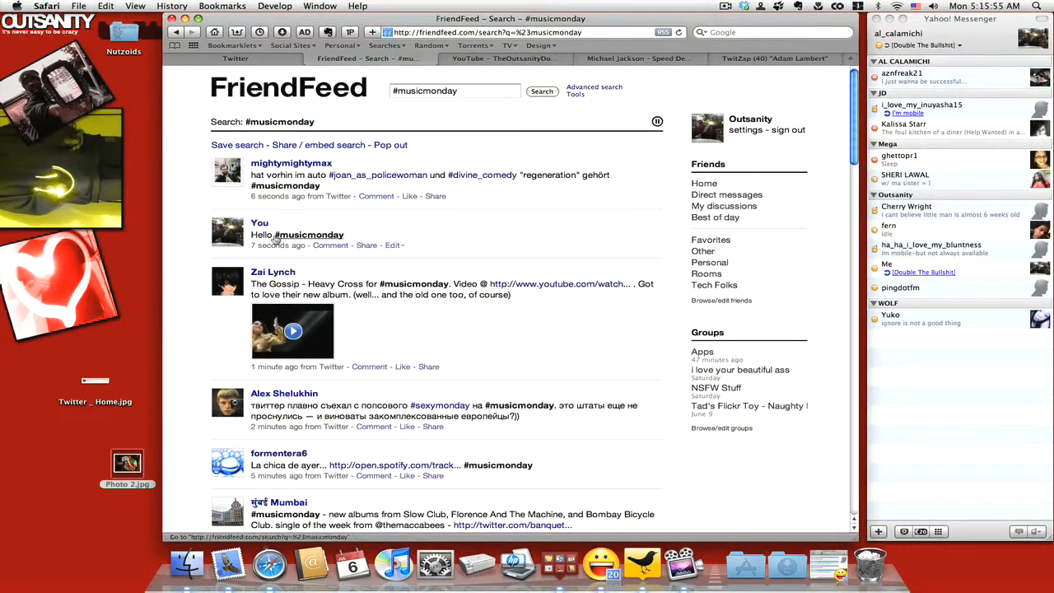
pyautogui.moveTo(305, 239)
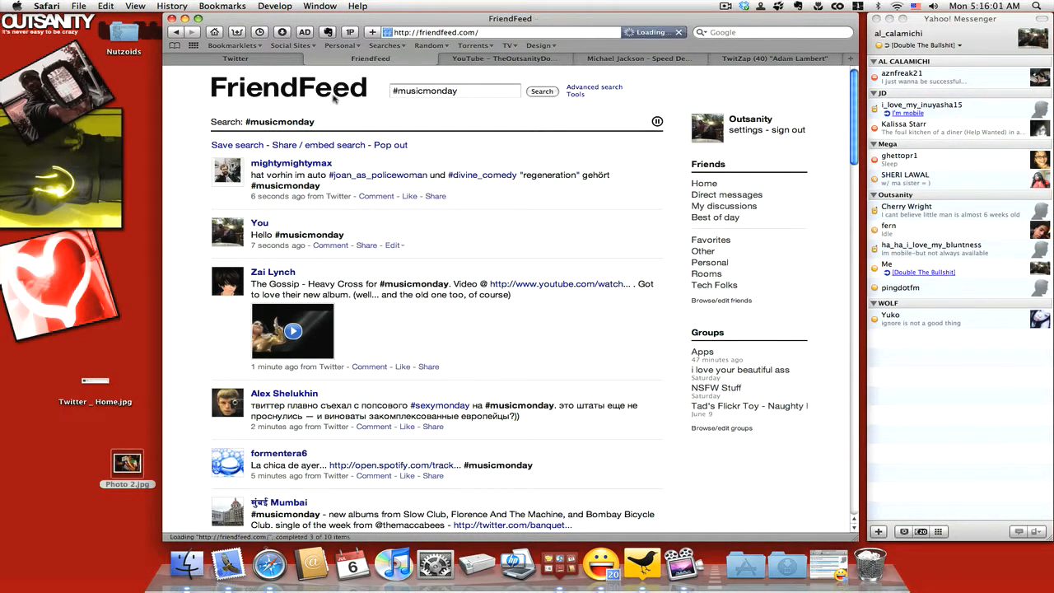
# From the FriendFeed home feed, post a '#LateToTheParty' entry
pyautogui.click(704, 182)
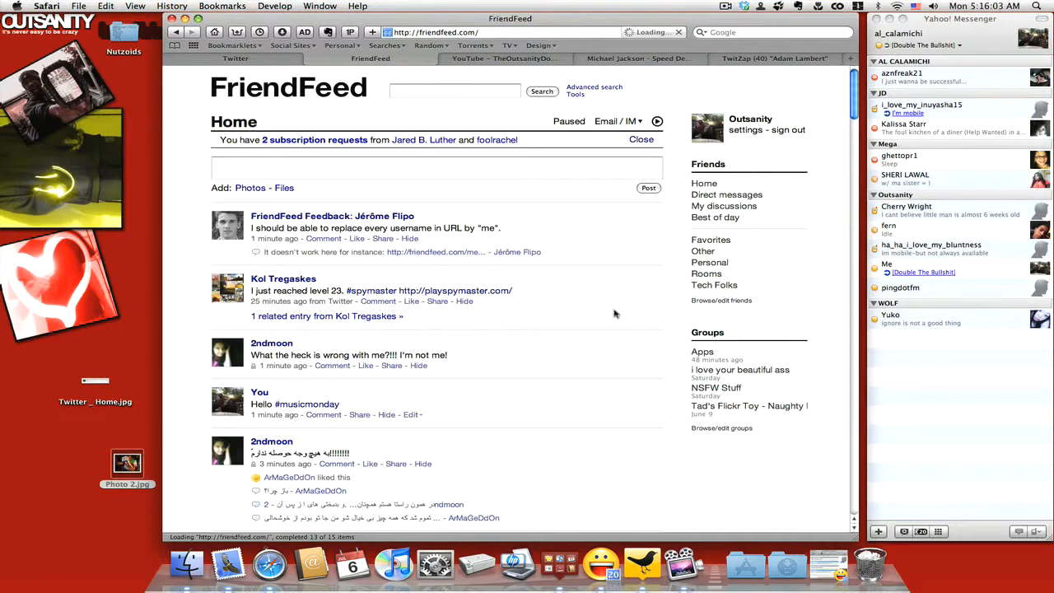
pyautogui.scroll(-3)
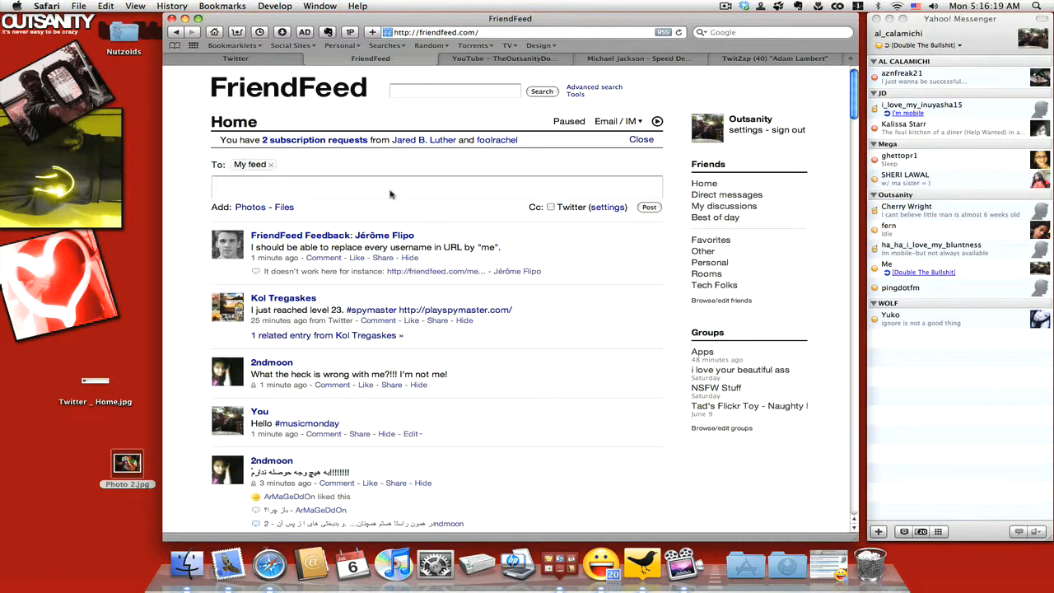
pyautogui.write('#')
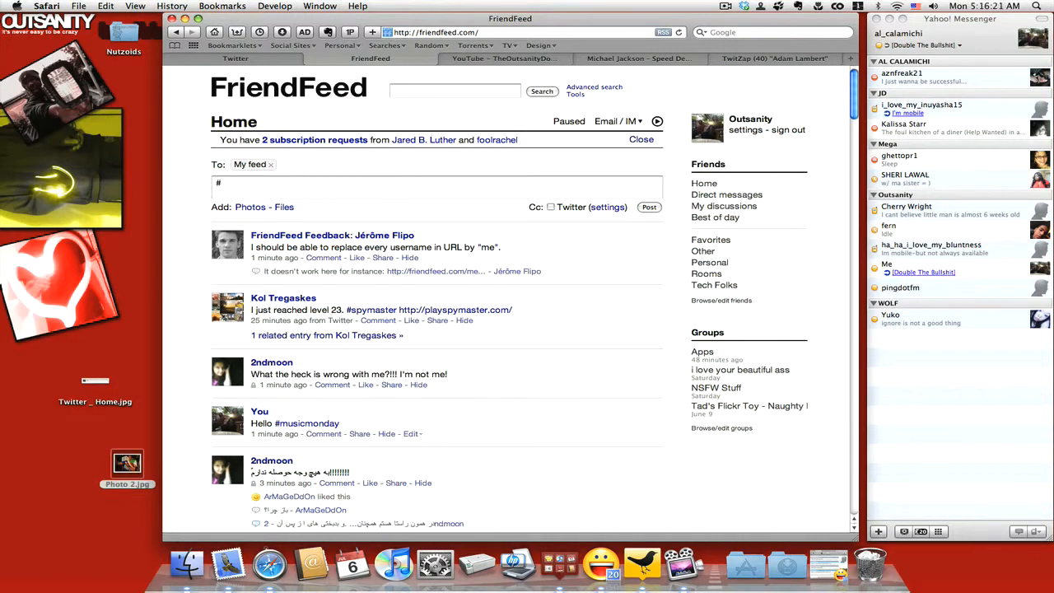
pyautogui.write('LateTo')
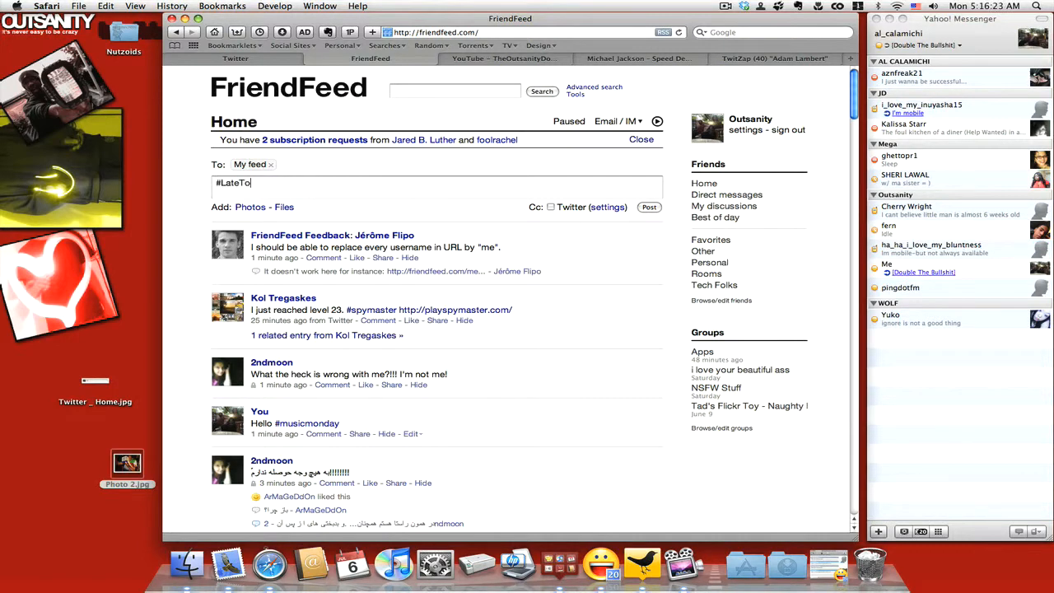
pyautogui.write('ThePa')
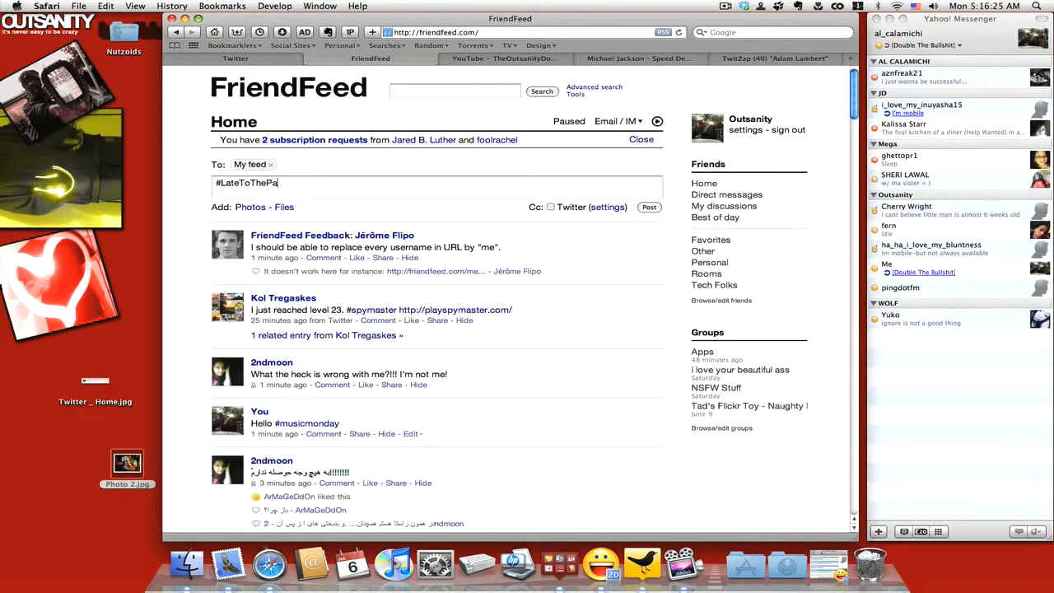
pyautogui.write('rty')
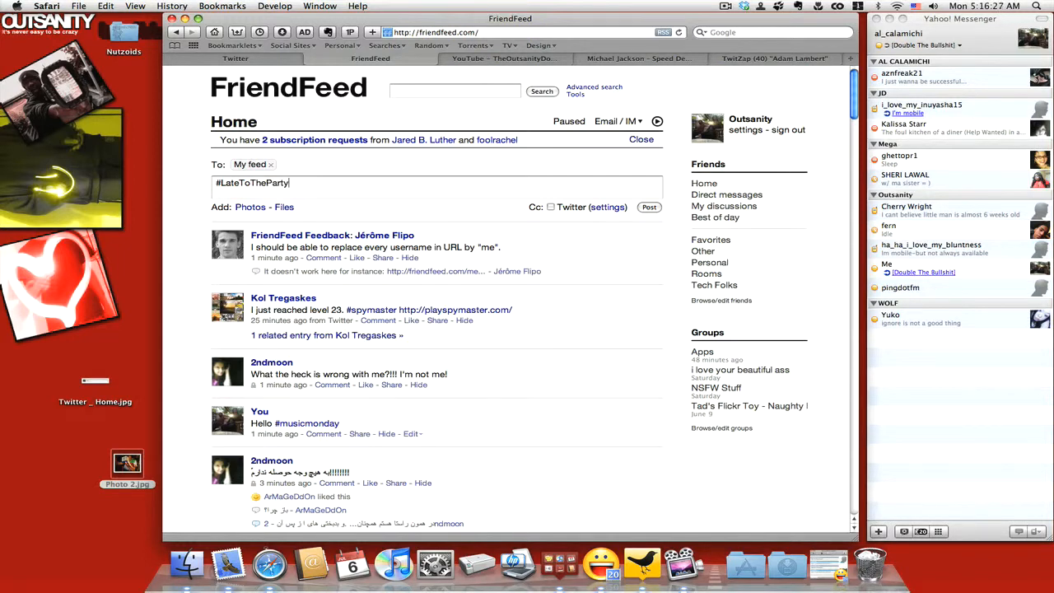
pyautogui.click(650, 206)
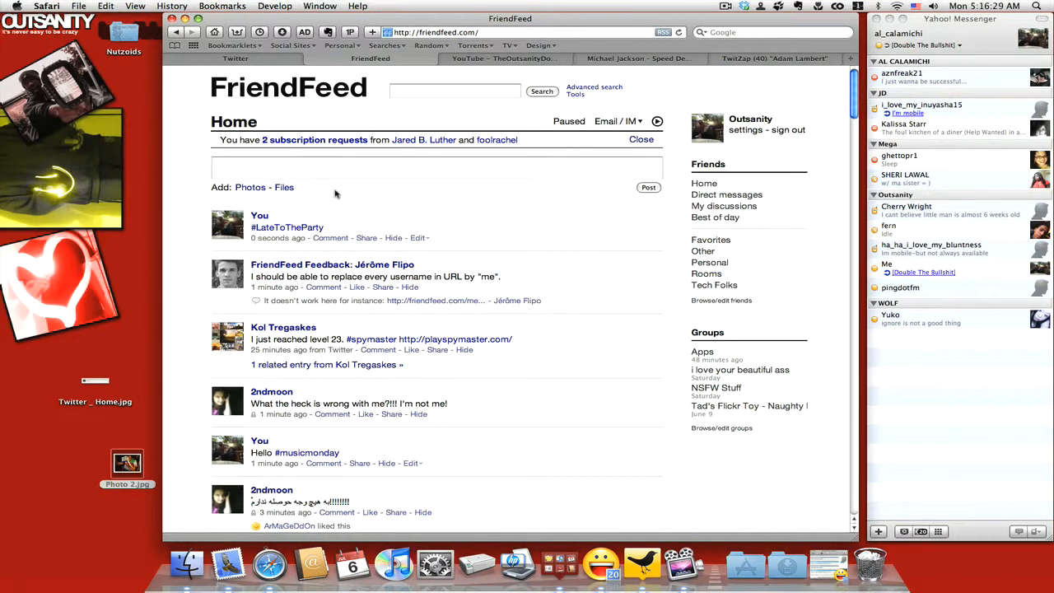